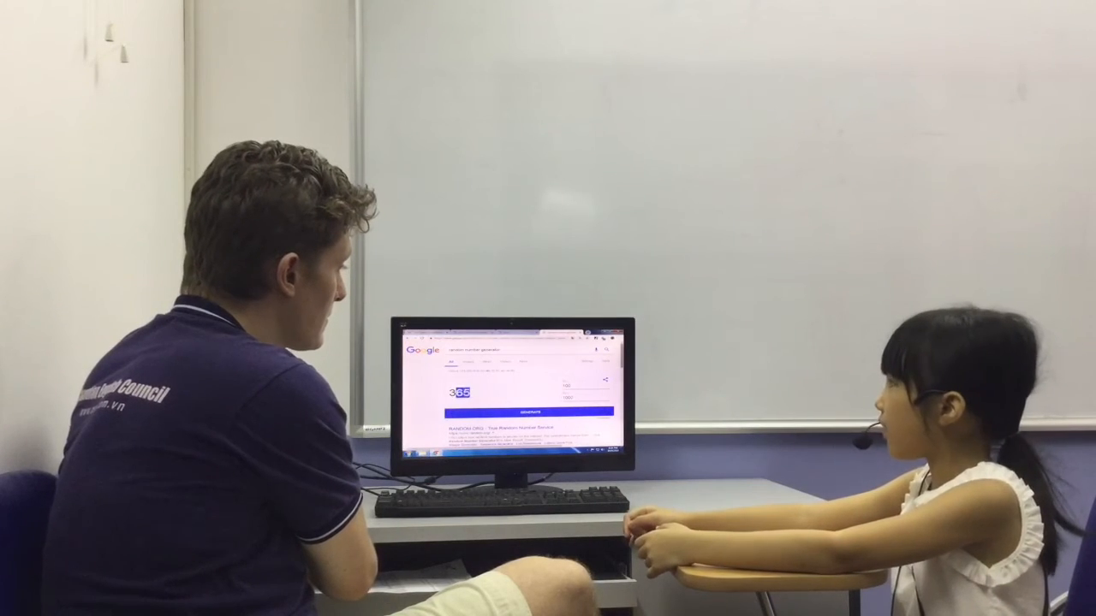
- Generate two fresh random numbers for reading aloud, 785 and then 637
left_click(527, 411)
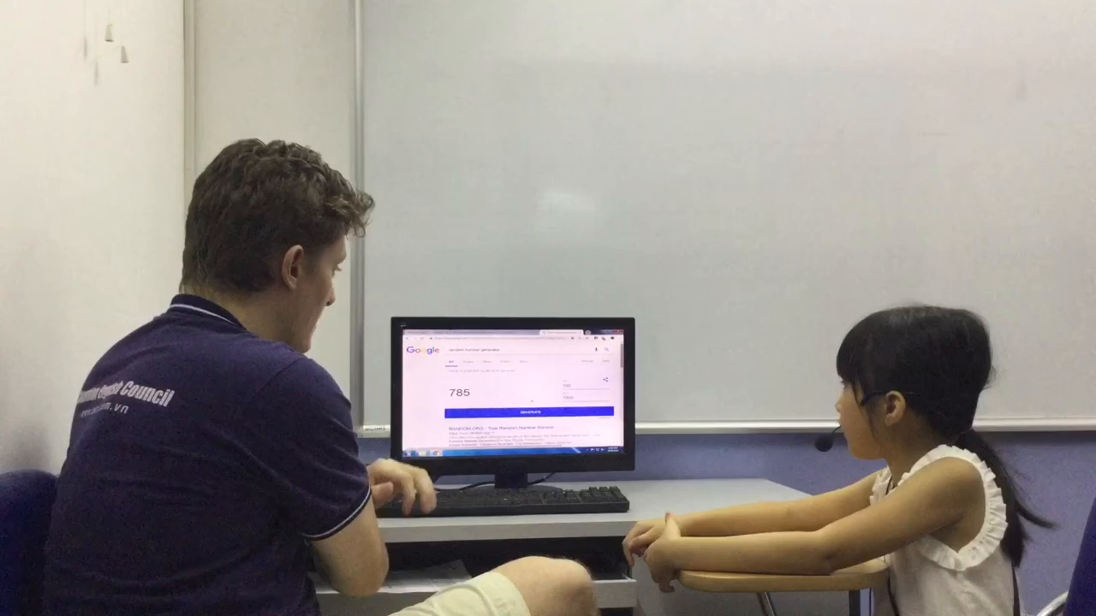
left_click(528, 411)
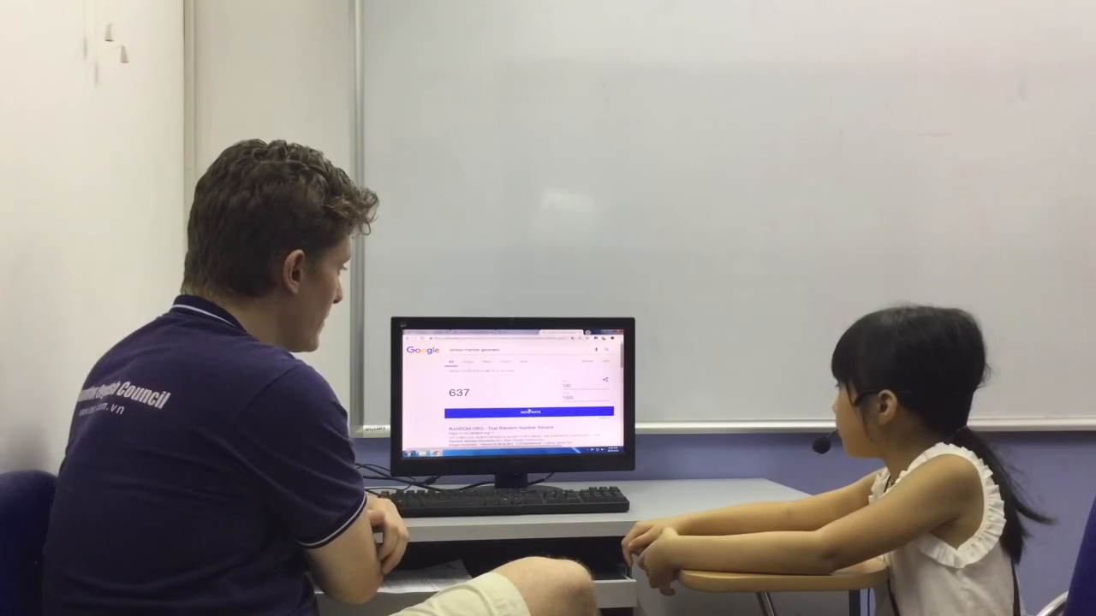